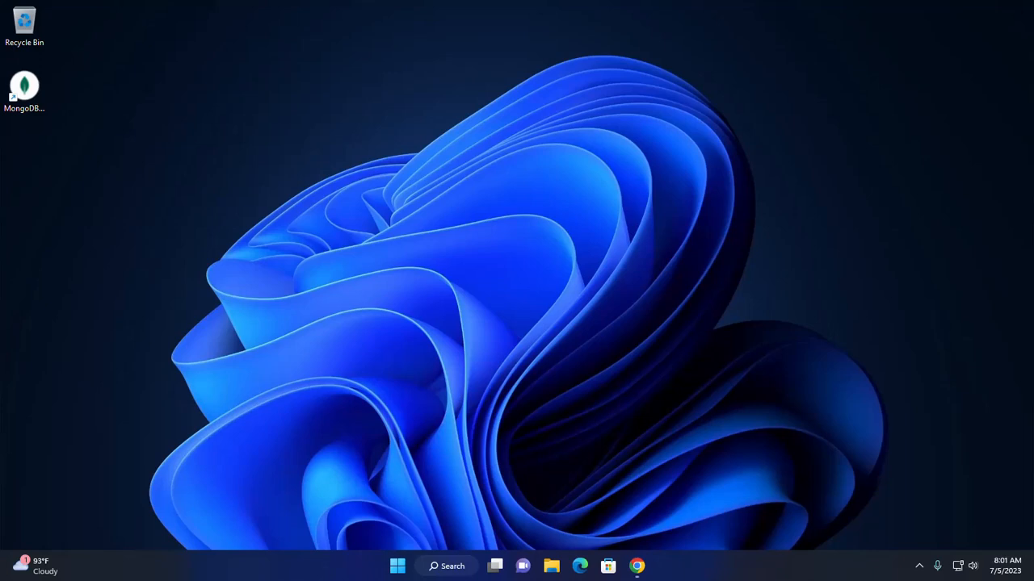
{"action": "mouse_move", "coordinate": [488, 60]}
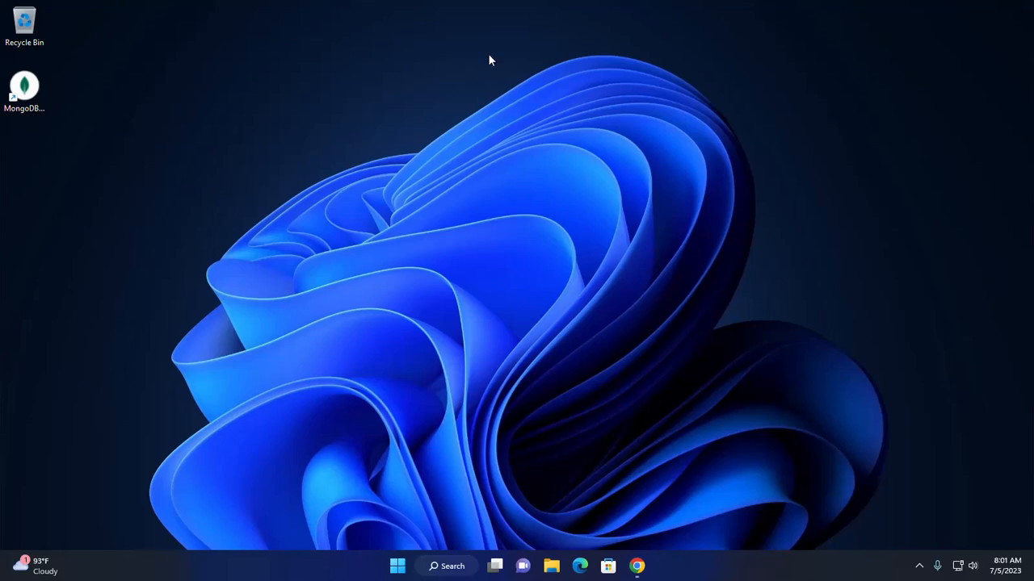
Open Chrome on nodejs.org/en, showing the 18.16.1 LTS and 20.3.1 Current downloads
{"action": "left_click", "coordinate": [637, 565]}
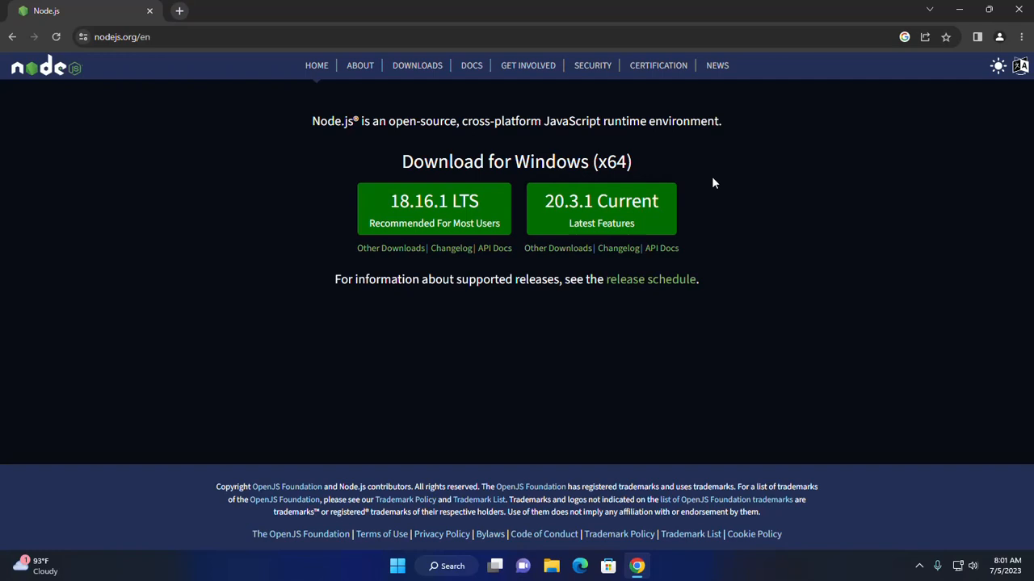
{"action": "mouse_move", "coordinate": [598, 404]}
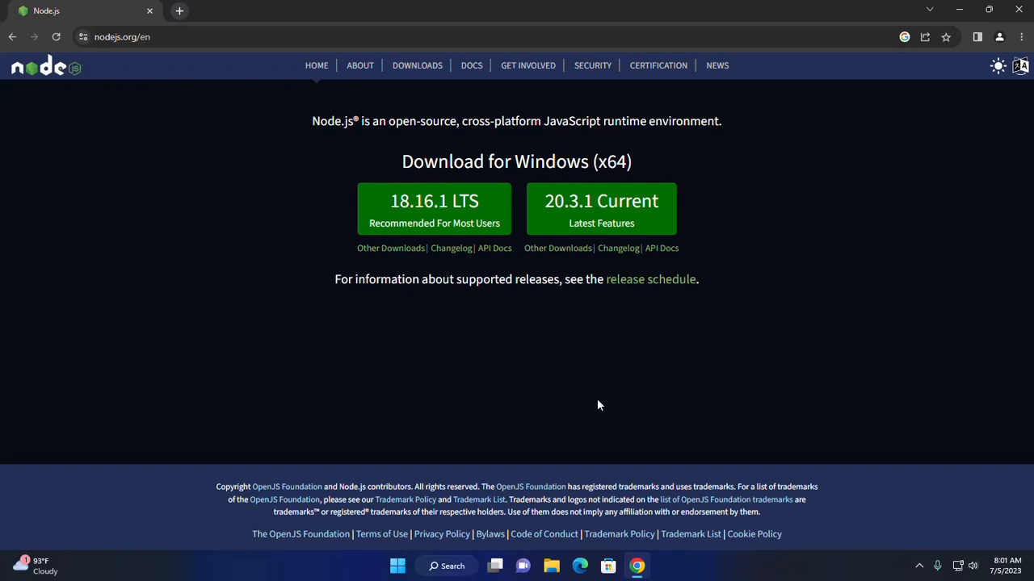
{"action": "mouse_move", "coordinate": [203, 215]}
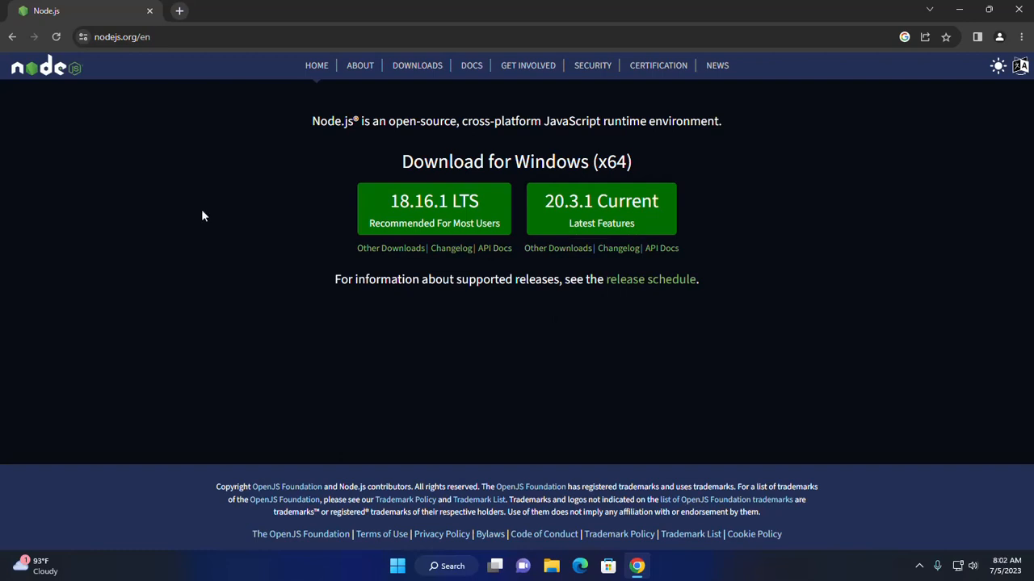
{"action": "left_click", "coordinate": [121, 36]}
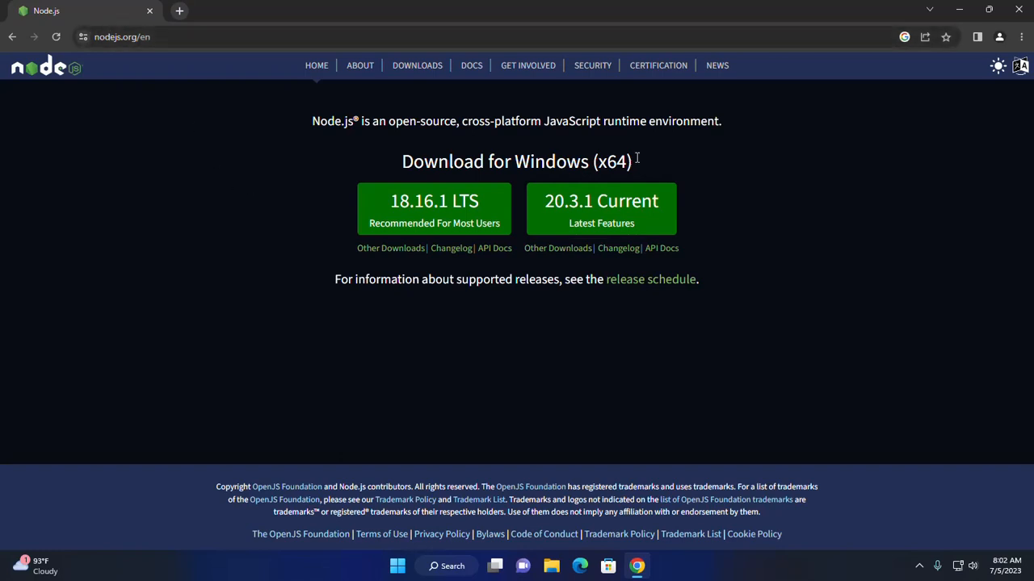
{"action": "mouse_move", "coordinate": [521, 250]}
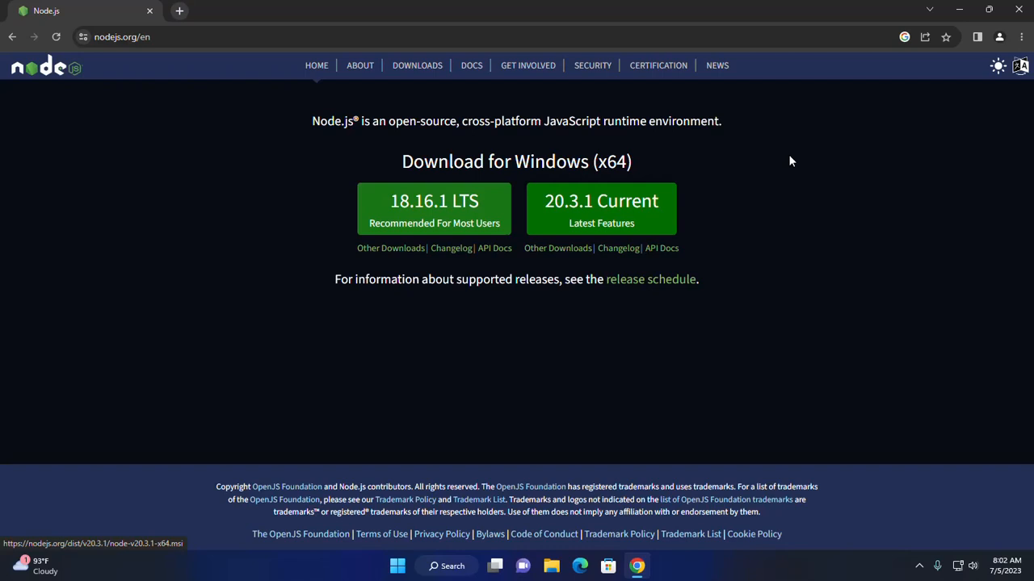
{"action": "mouse_move", "coordinate": [434, 201]}
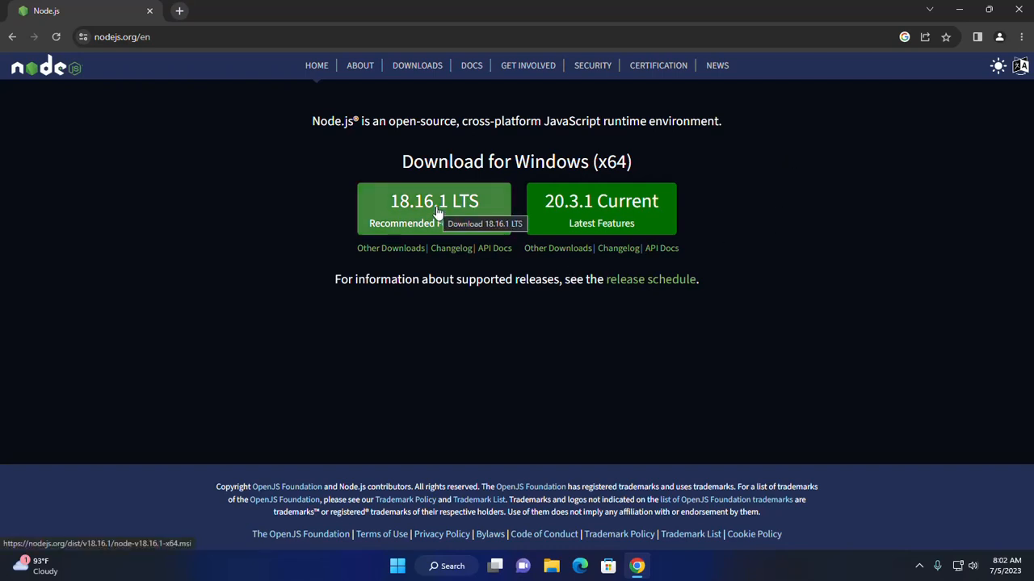
{"action": "mouse_move", "coordinate": [658, 212]}
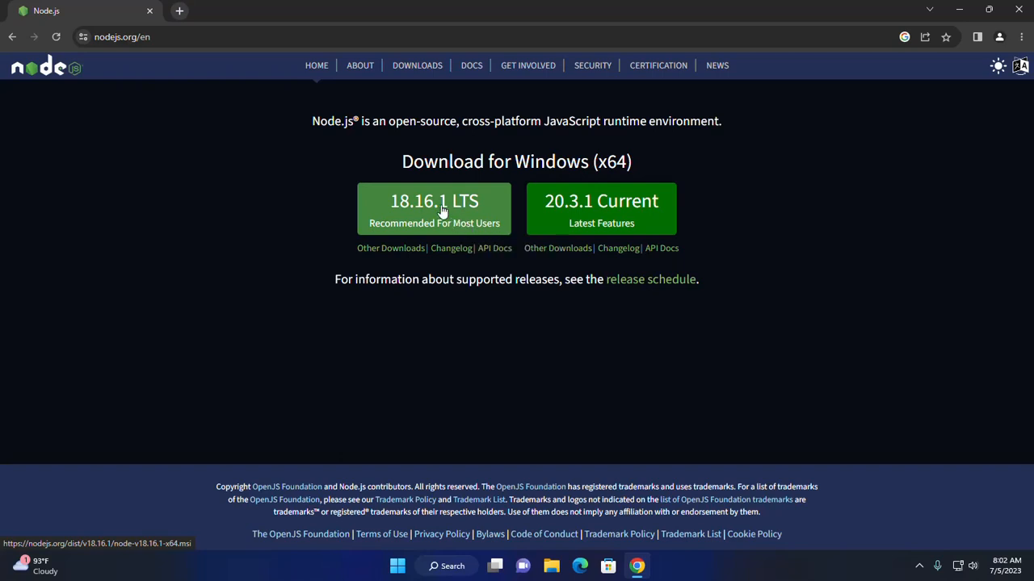
{"action": "mouse_move", "coordinate": [434, 202]}
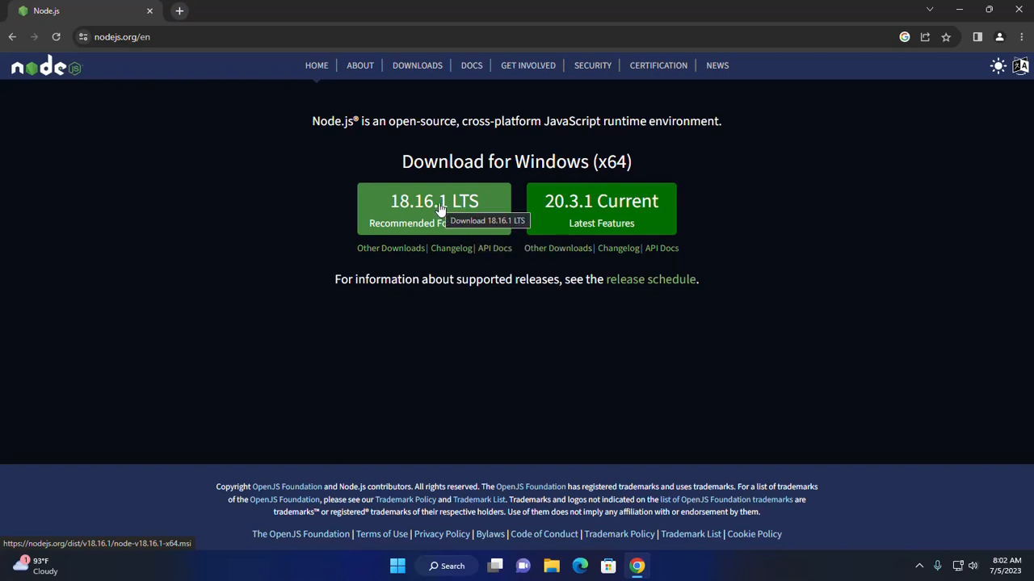
{"action": "mouse_move", "coordinate": [601, 201]}
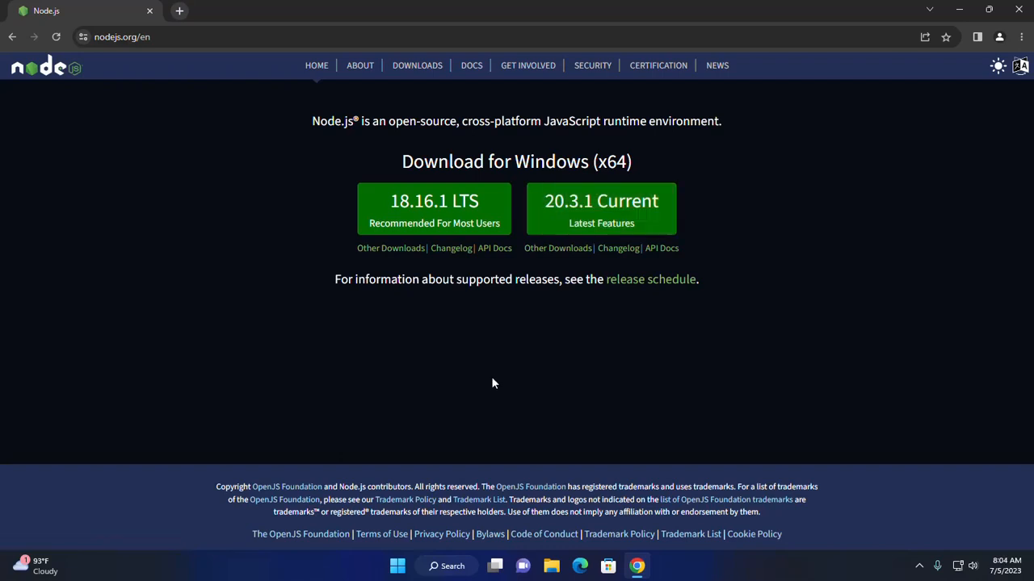
{"action": "mouse_move", "coordinate": [440, 217]}
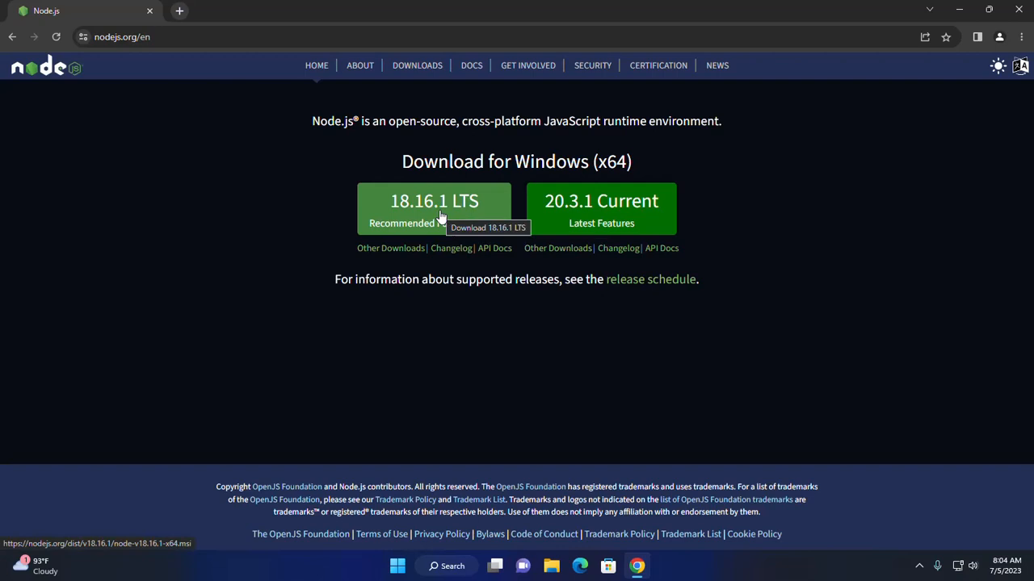
Download node-v18.16.1-x64.msi and confirm it in Chrome's Downloads list
{"action": "left_click", "coordinate": [433, 206]}
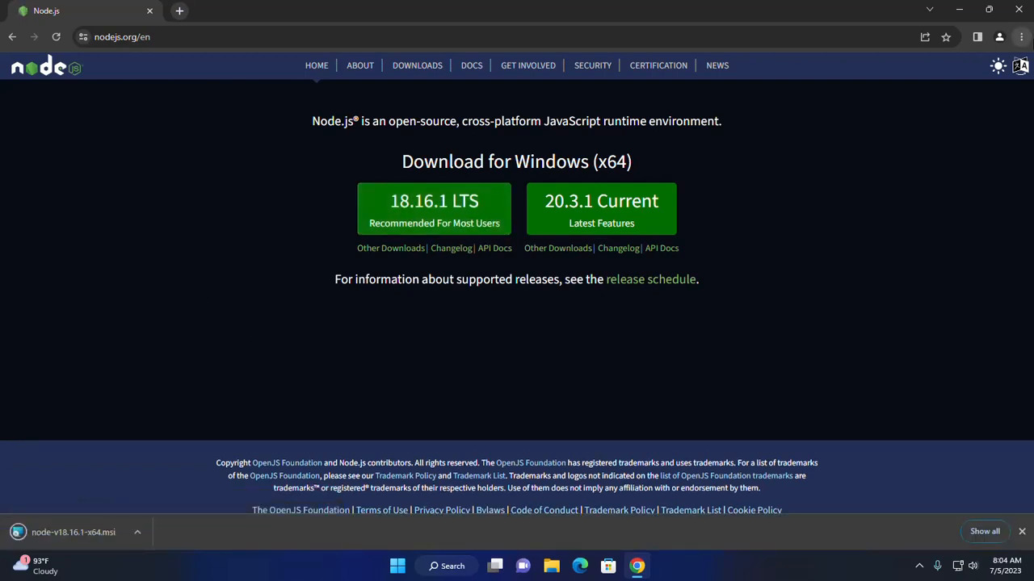
{"action": "left_click", "coordinate": [1021, 37]}
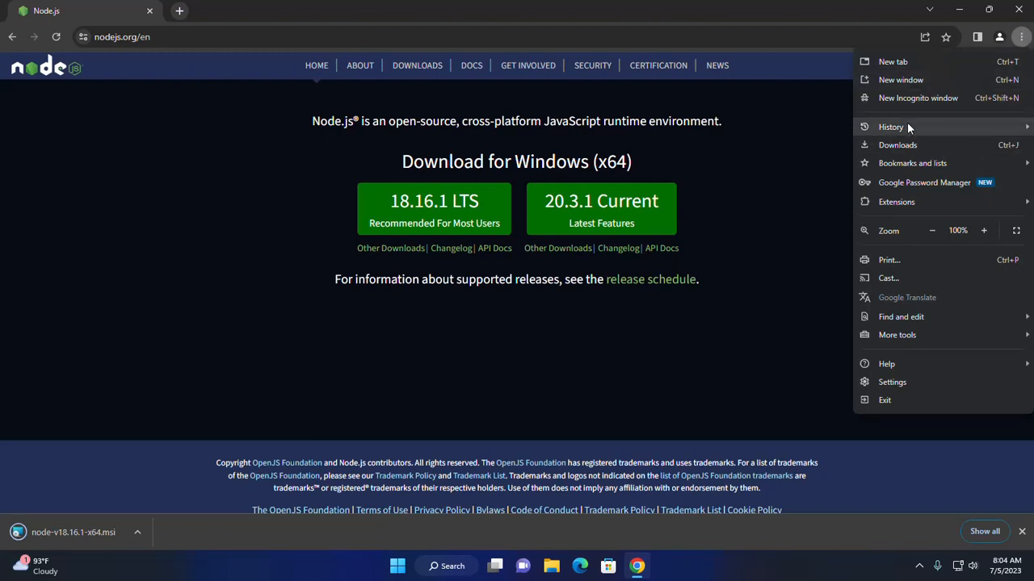
{"action": "left_click", "coordinate": [898, 145]}
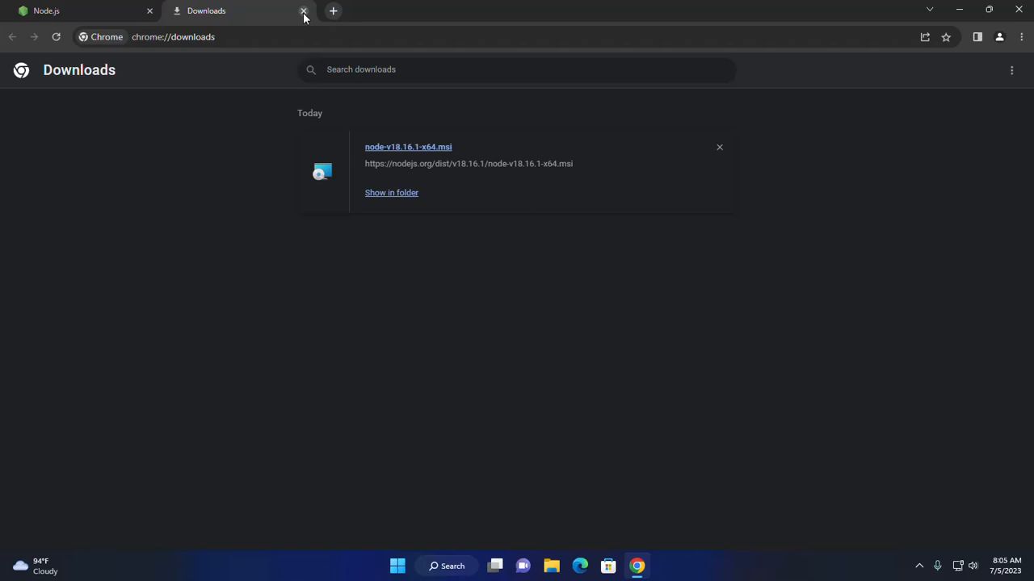
{"action": "left_click", "coordinate": [303, 11]}
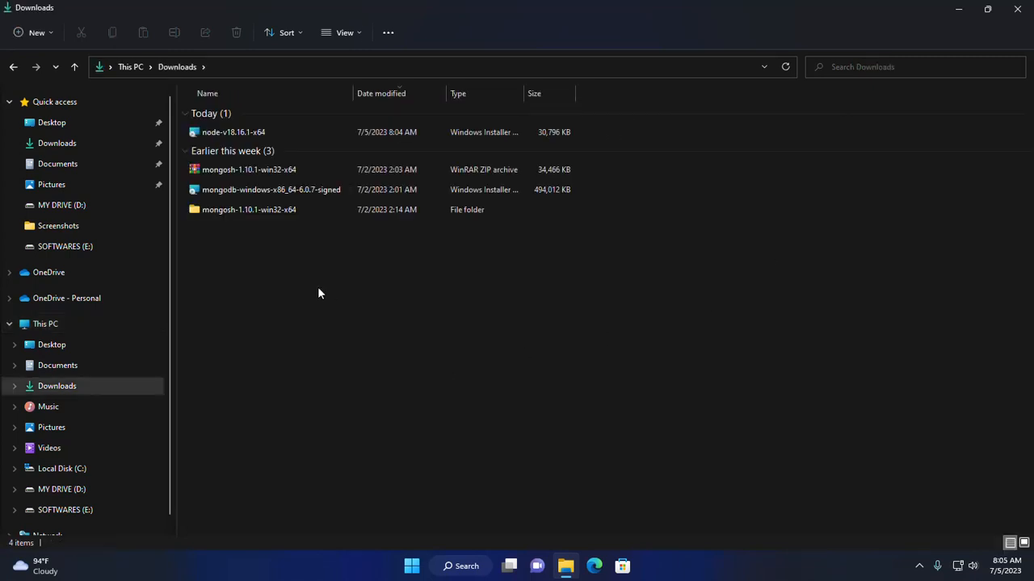
Run node-v18.16.1-x64 from the Downloads folder to start the Setup Wizard
{"action": "left_click", "coordinate": [233, 132]}
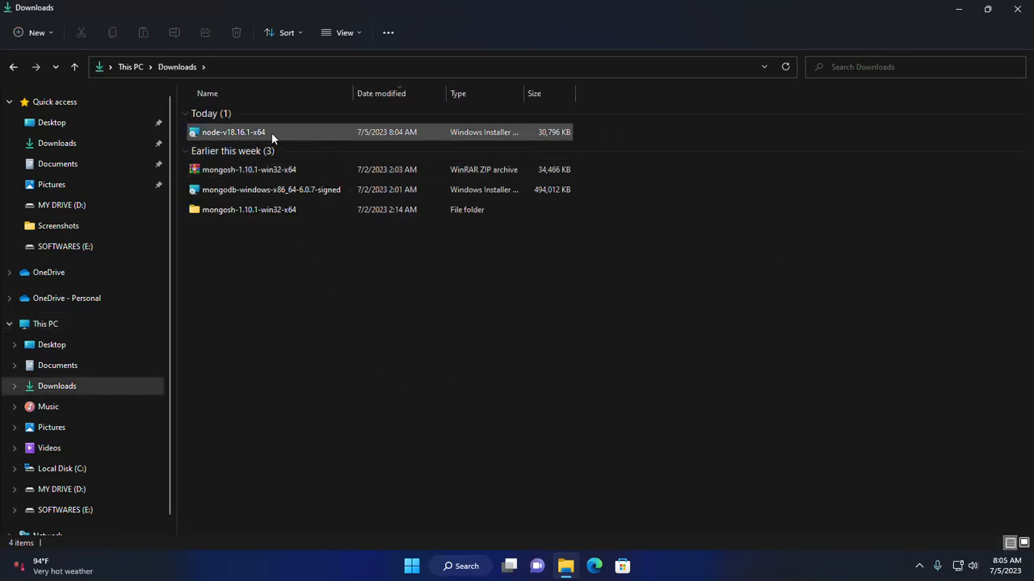
{"action": "left_click", "coordinate": [234, 131]}
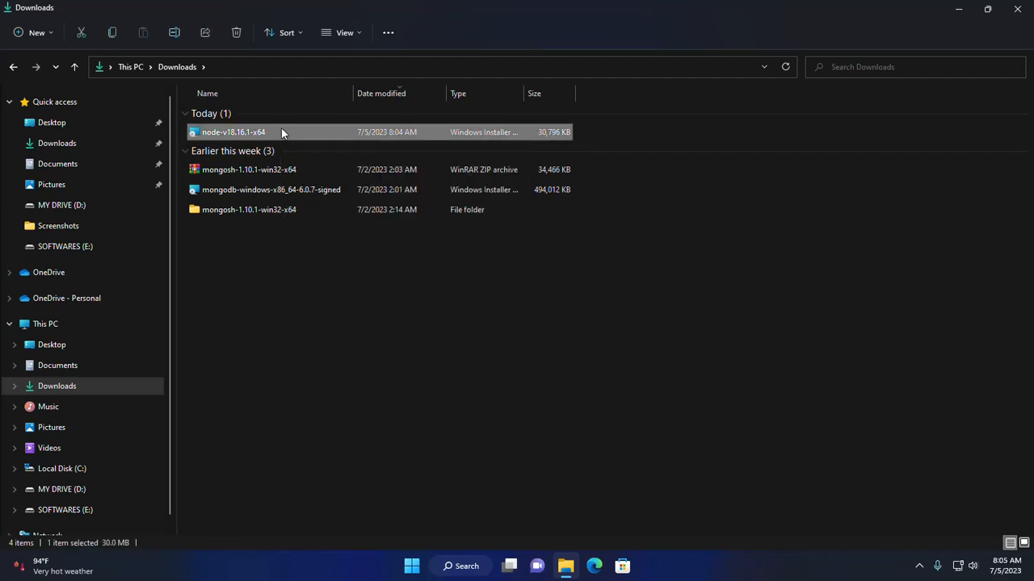
{"action": "right_click", "coordinate": [233, 132]}
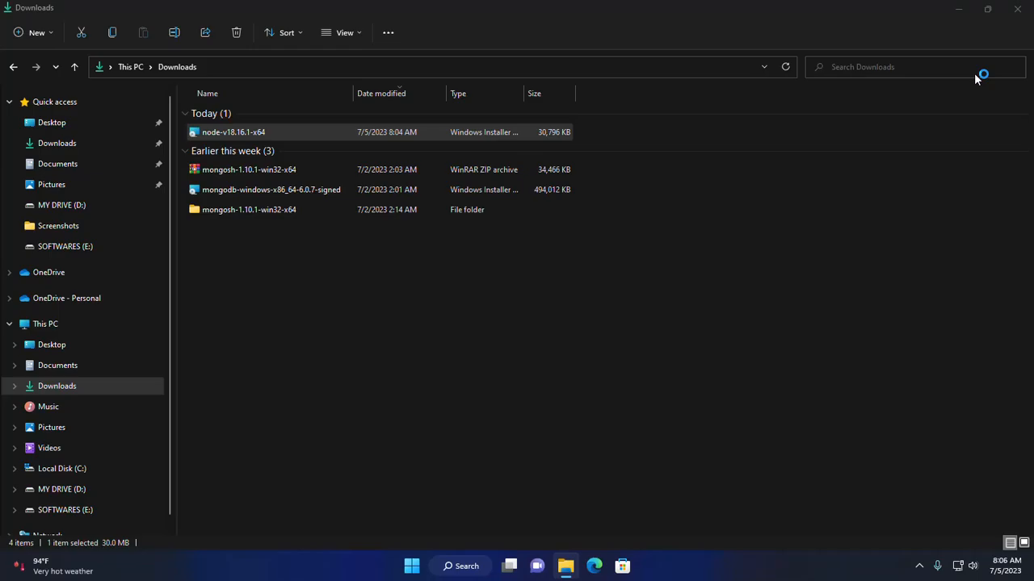
{"action": "double_click", "coordinate": [234, 132]}
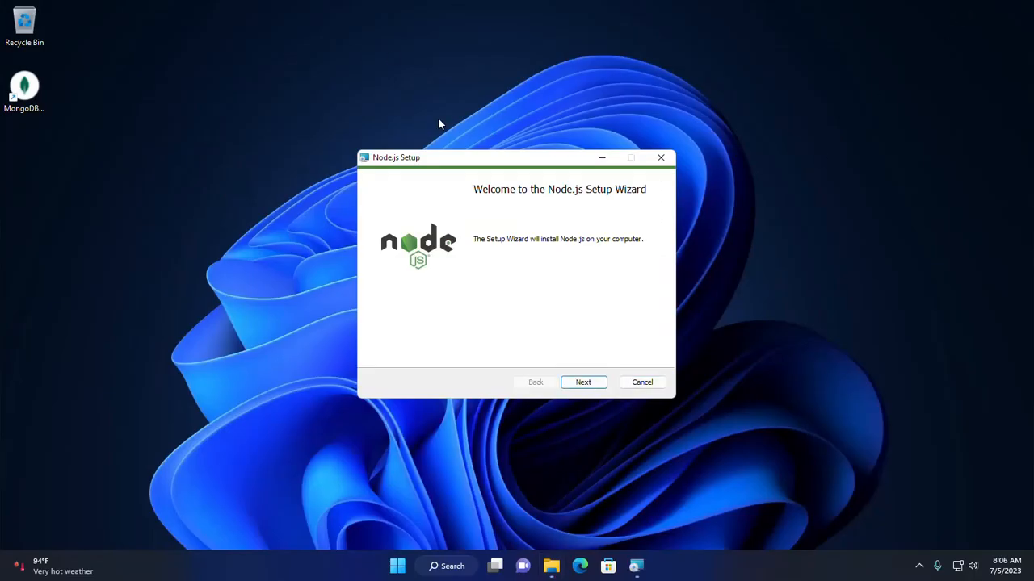
Accept the license terms and keep C:\Program Files\nodejs\ as the install folder
{"action": "left_click_drag", "start_coordinate": [517, 158], "coordinate": [473, 90]}
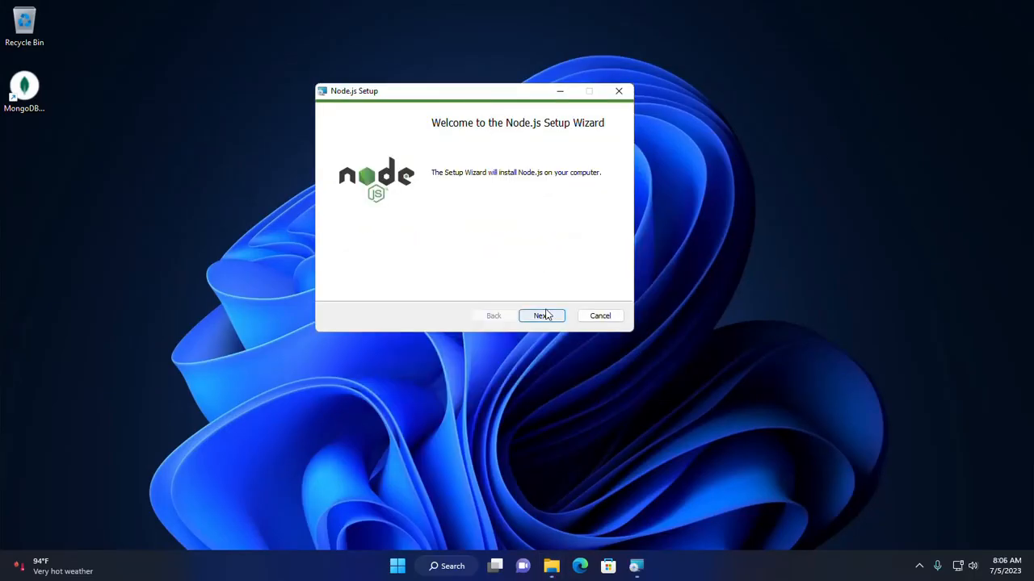
{"action": "left_click", "coordinate": [541, 316]}
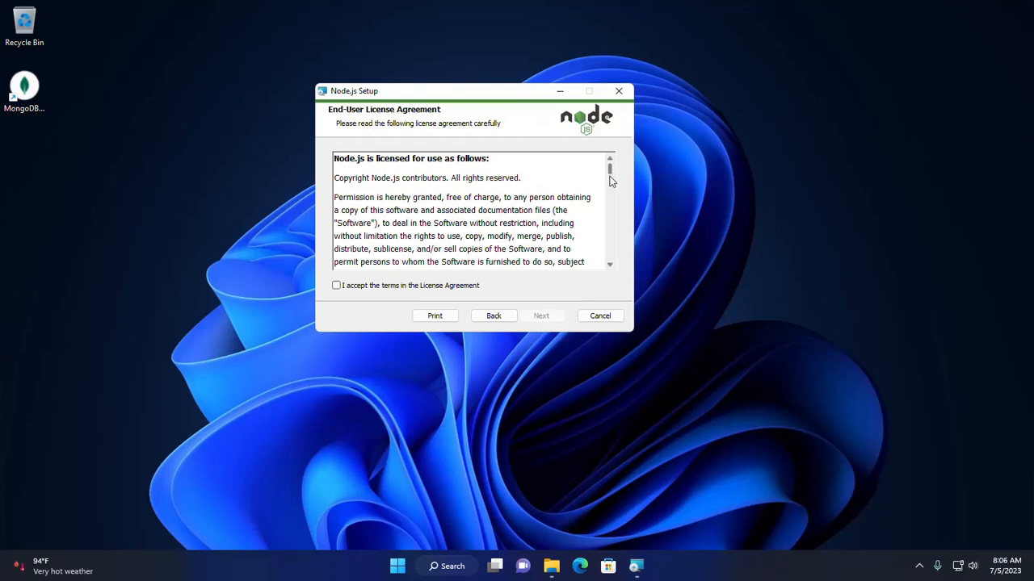
{"action": "scroll", "scroll_direction": "down", "scroll_amount": 3}
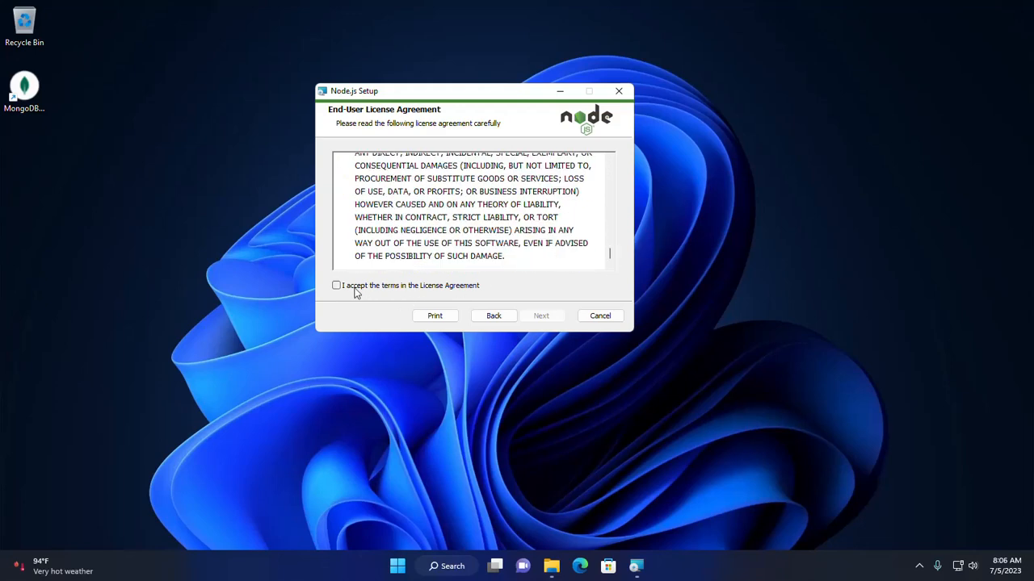
{"action": "left_click", "coordinate": [336, 285]}
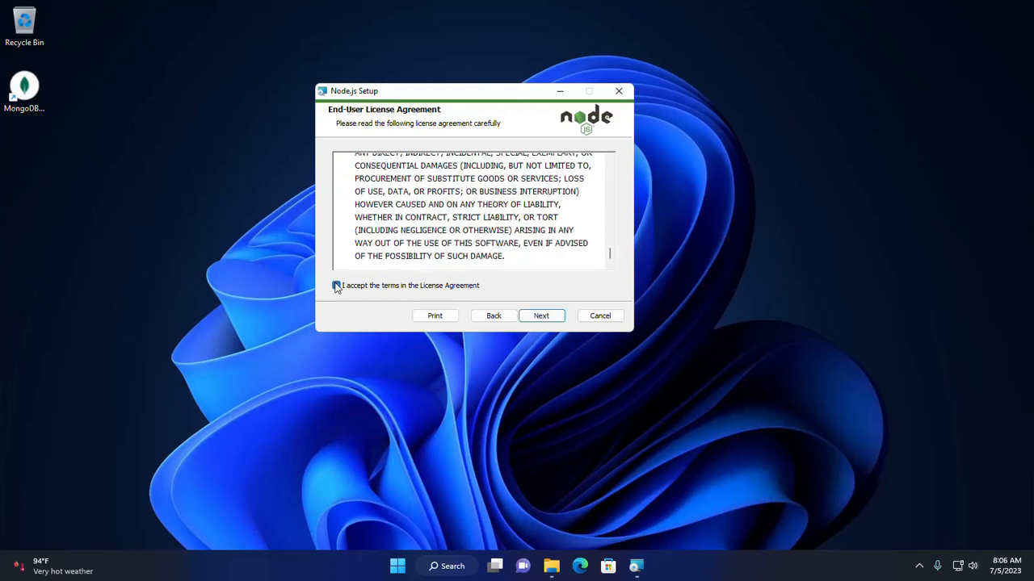
{"action": "left_click", "coordinate": [336, 286]}
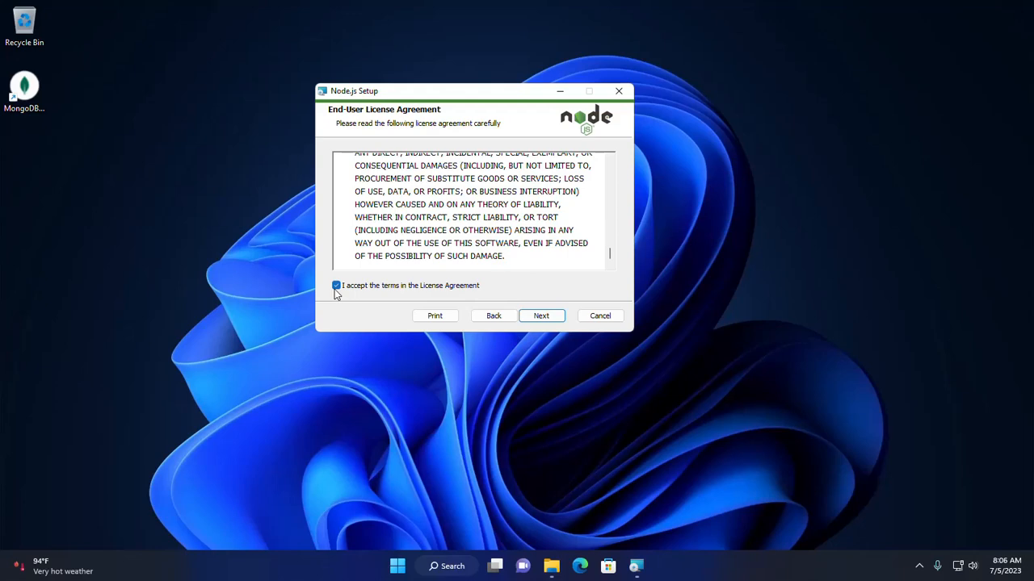
{"action": "mouse_move", "coordinate": [555, 308]}
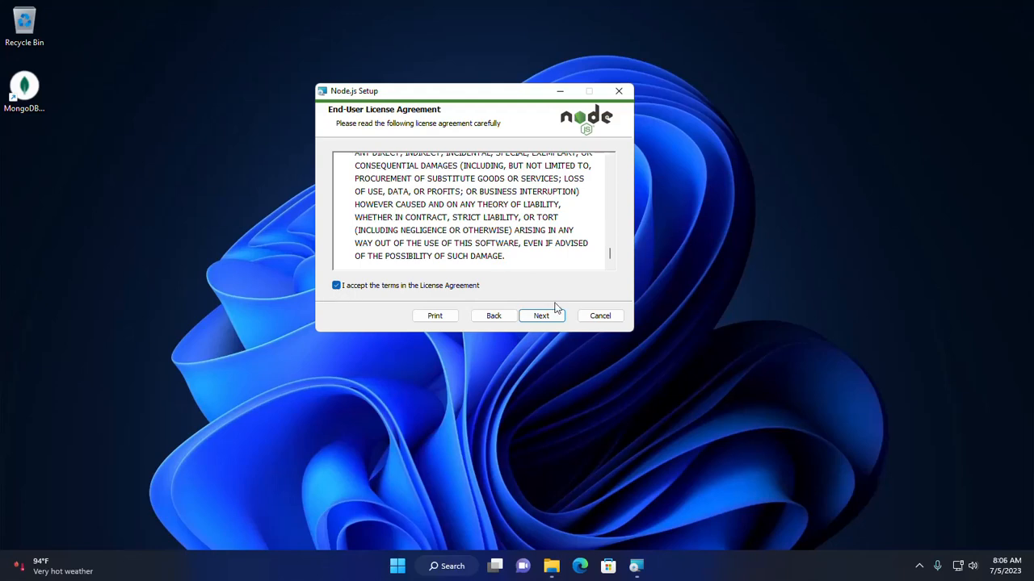
{"action": "left_click", "coordinate": [540, 315]}
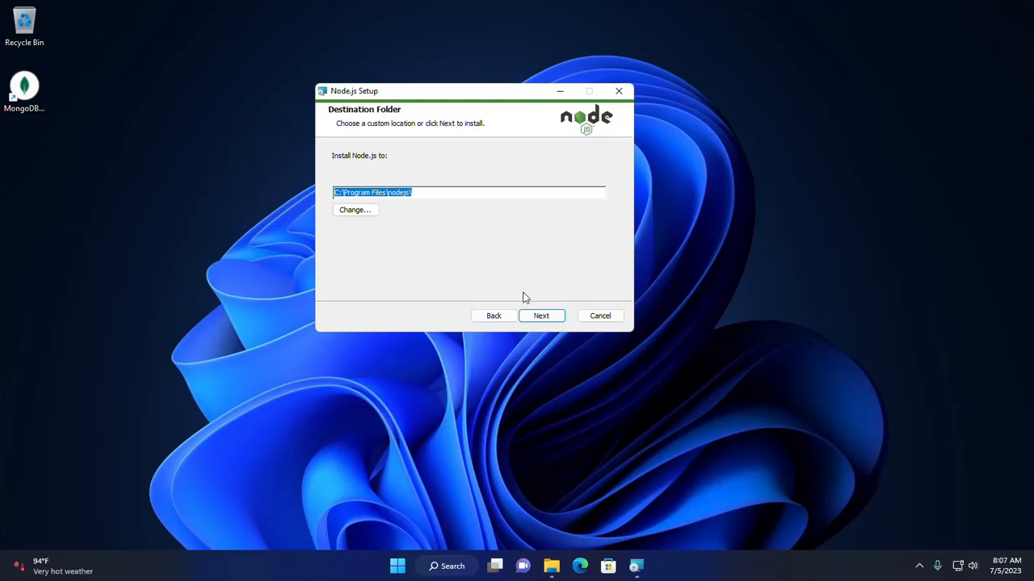
{"action": "left_click", "coordinate": [540, 316]}
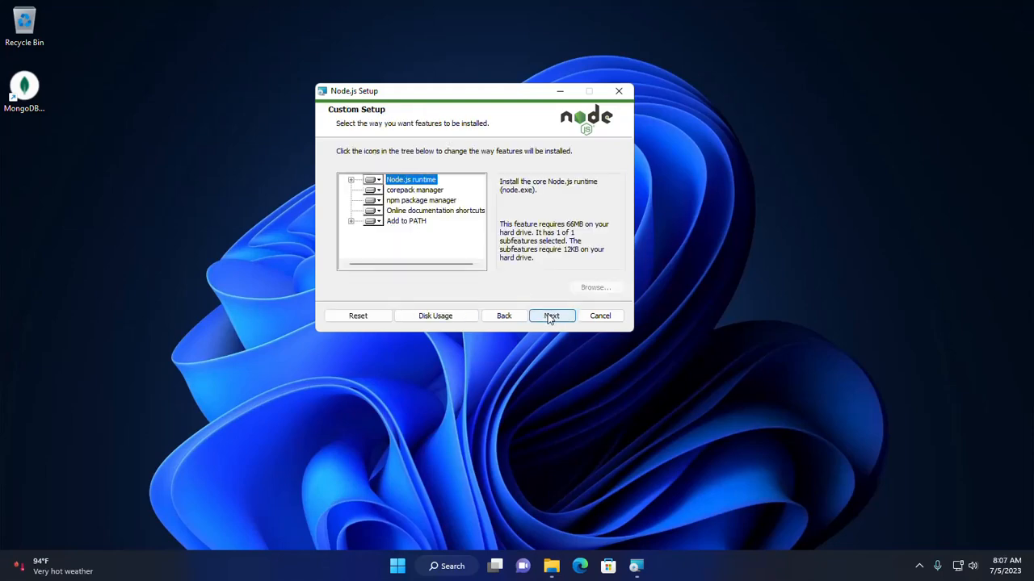
Keep the default features, skip the native-module tools, and install Node.js
{"action": "left_click", "coordinate": [551, 316]}
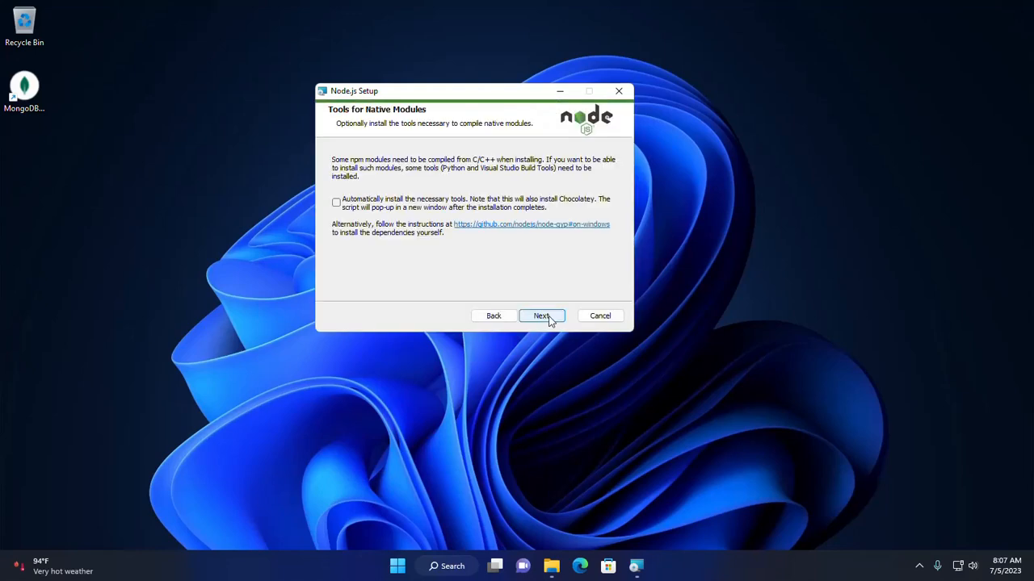
{"action": "left_click", "coordinate": [541, 316]}
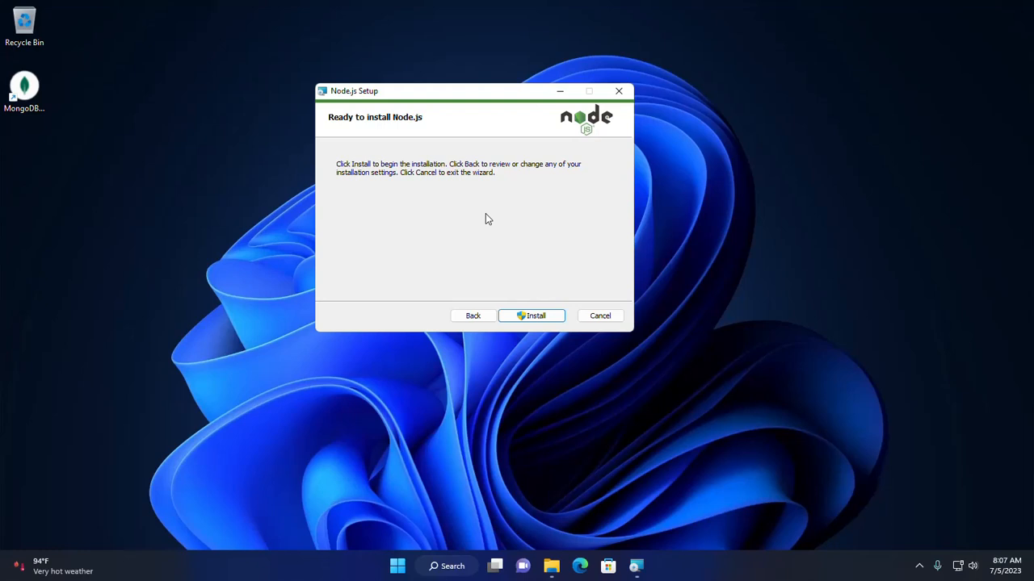
{"action": "left_click", "coordinate": [531, 316]}
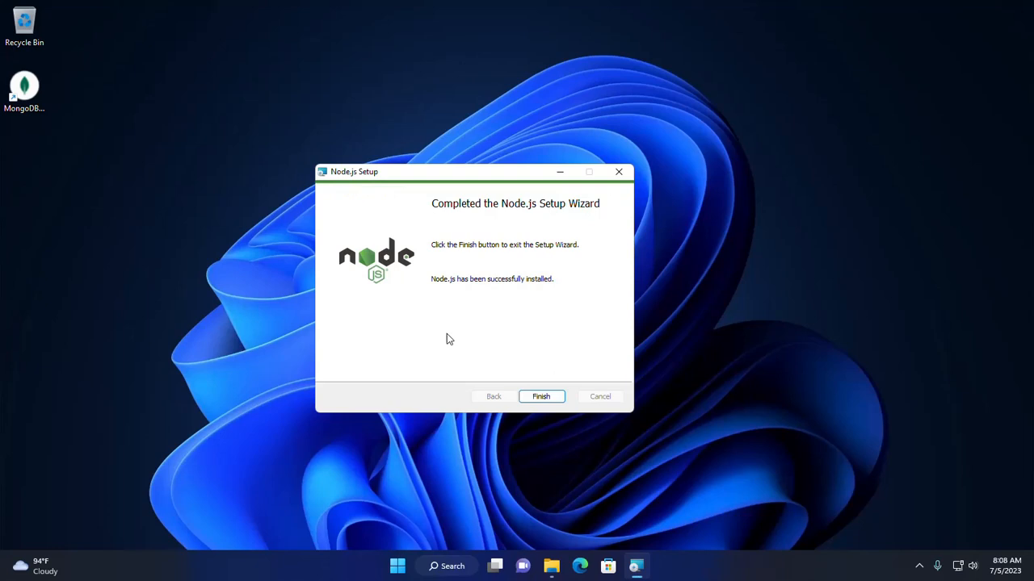
{"action": "mouse_move", "coordinate": [577, 404]}
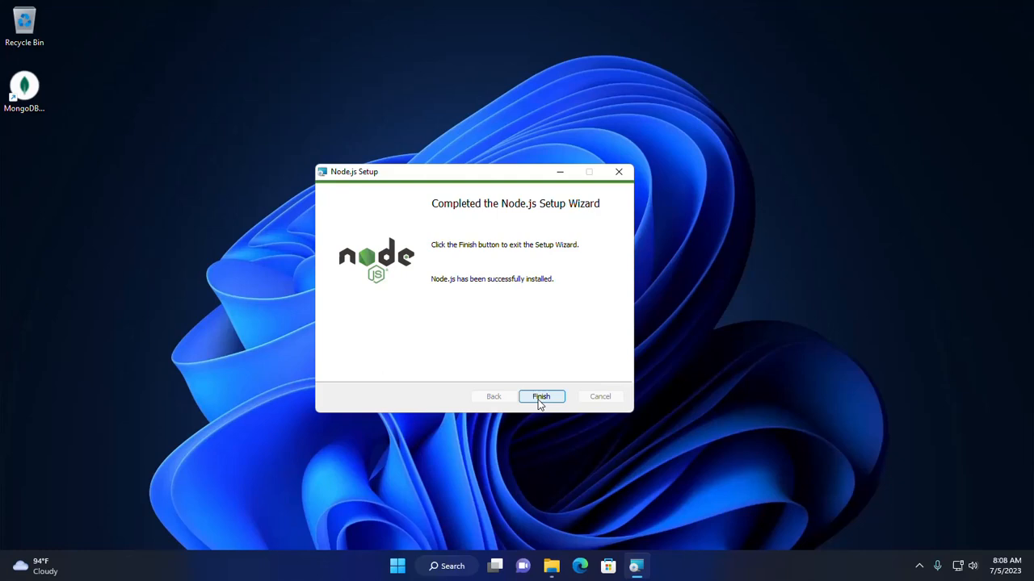
Finish the installer and launch Command Prompt from a Start search for cmd
{"action": "left_click", "coordinate": [540, 396]}
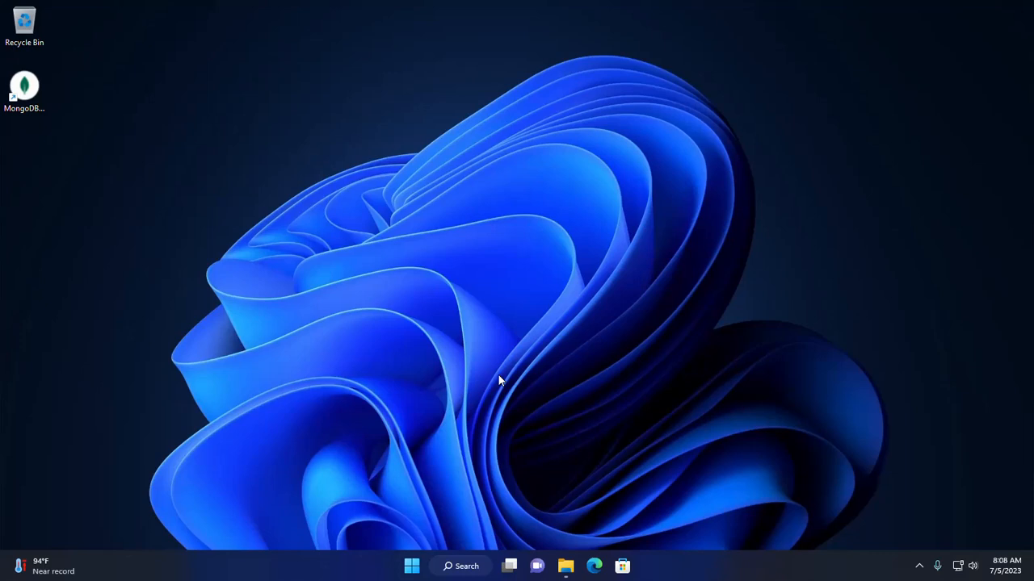
{"action": "left_click", "coordinate": [411, 566]}
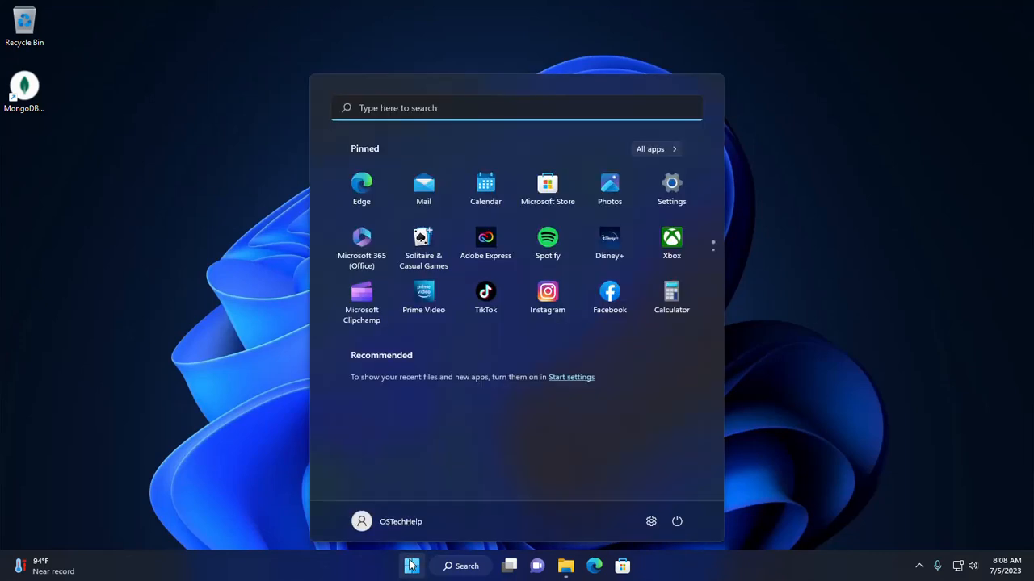
{"action": "type", "text": "cmd"}
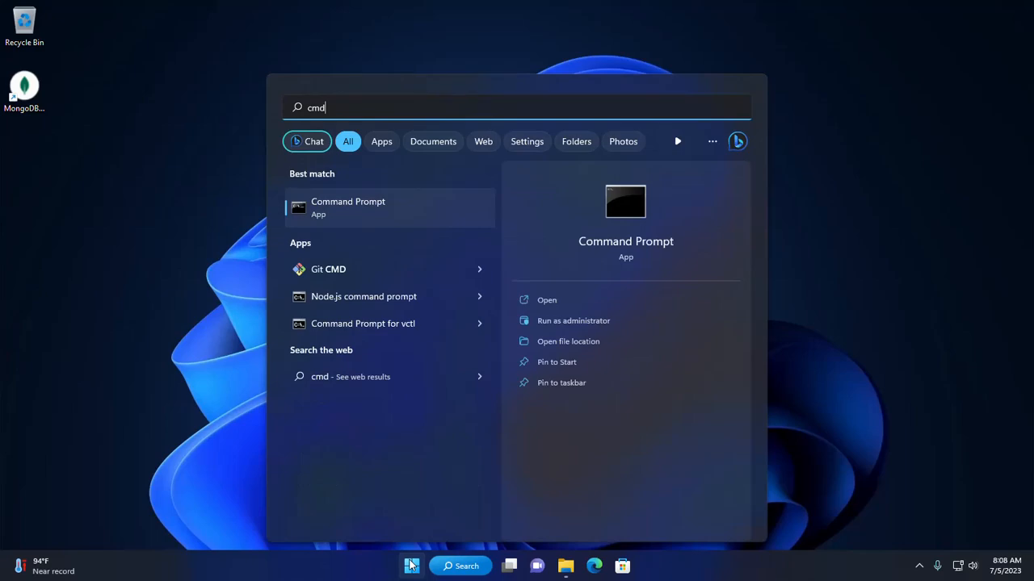
{"action": "left_click", "coordinate": [347, 208]}
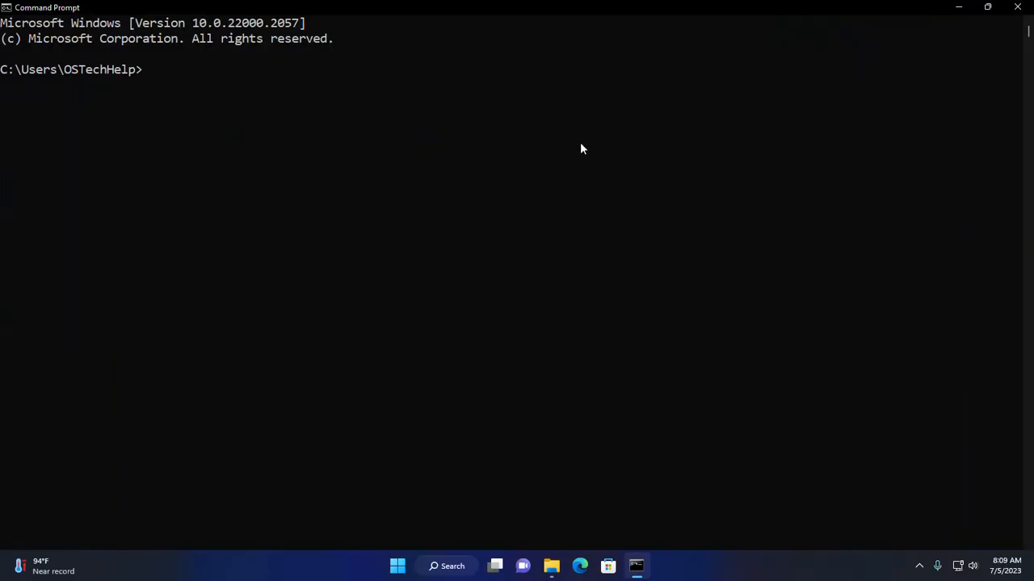
Run node --version to show v18.16.1, then run node to enter the REPL
{"action": "type", "text": "node --versio"}
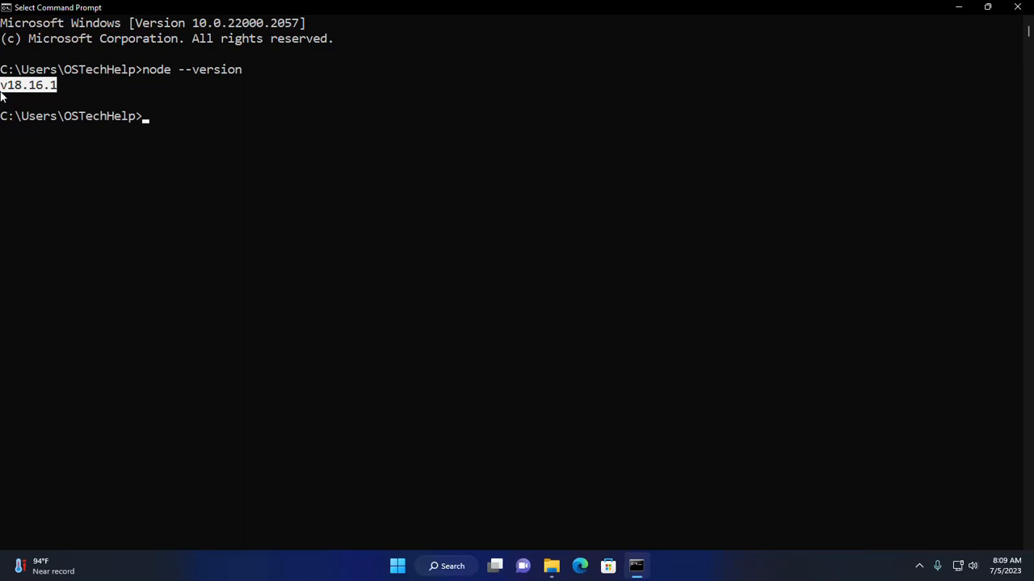
{"action": "type", "text": "node"}
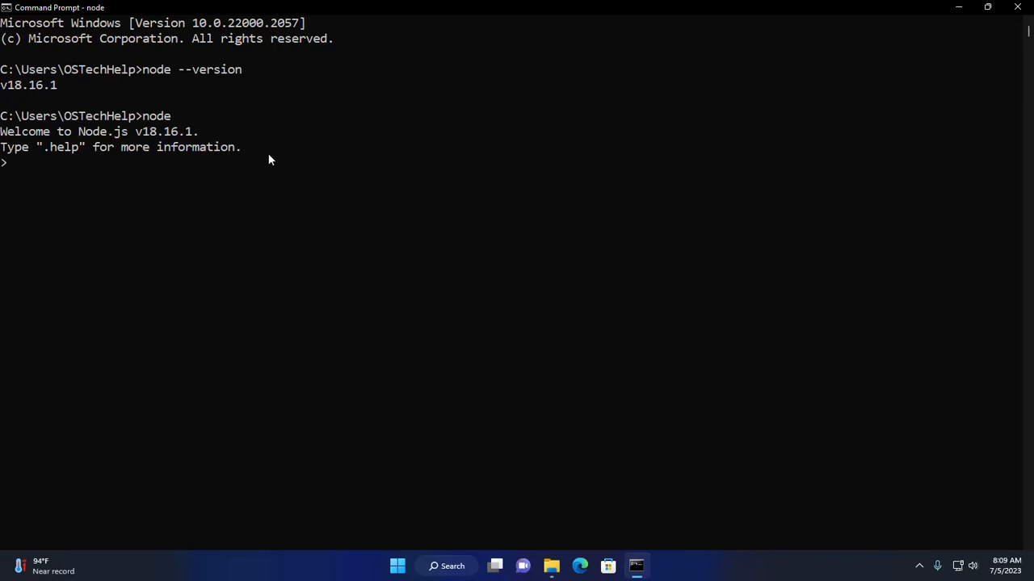
Print "hello! there" with console.log, leave the shell with .exit, and restore the window
{"action": "type", "text": "console"}
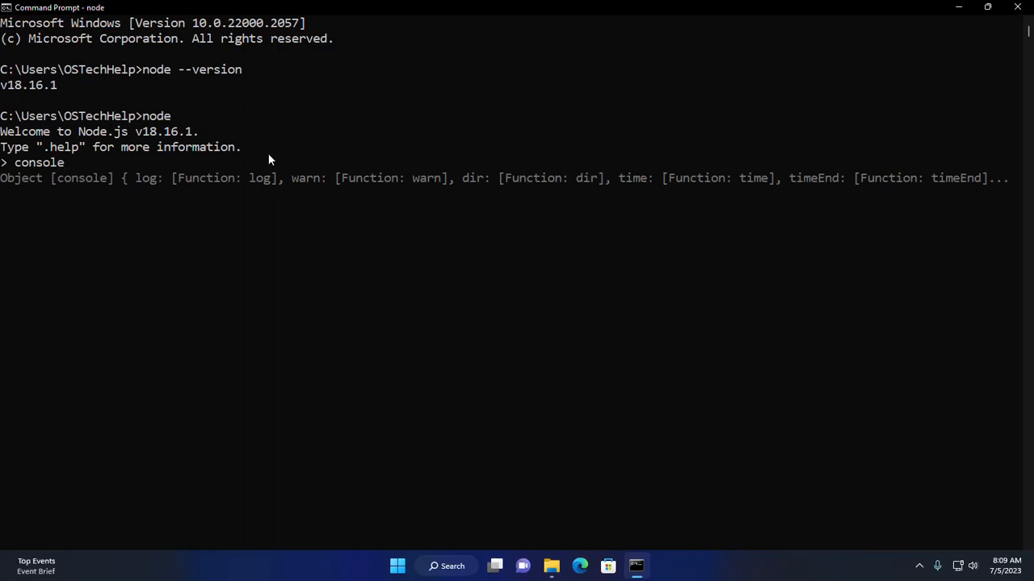
{"action": "type", "text": ".log()"}
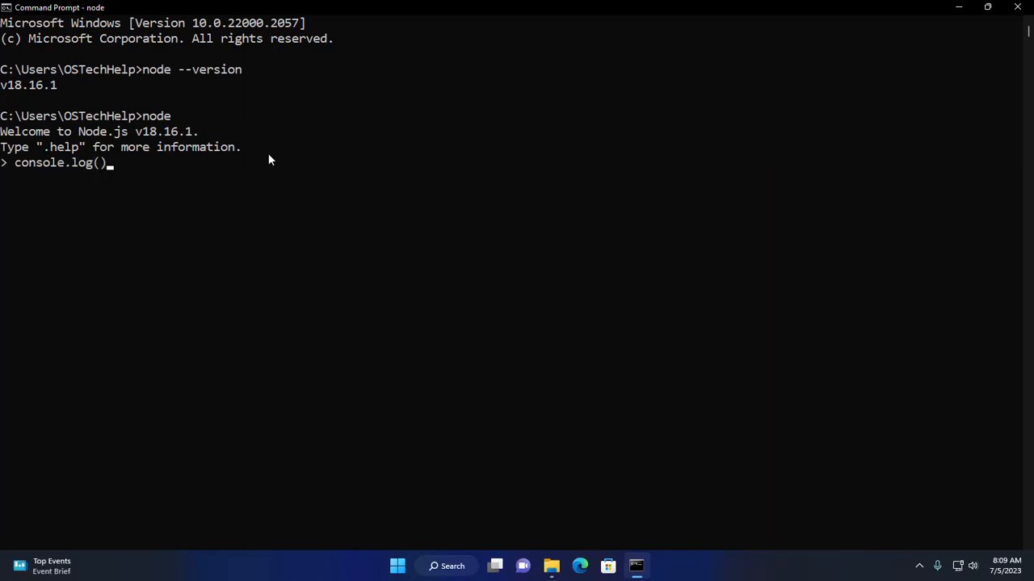
{"action": "type", "text": "\"\""}
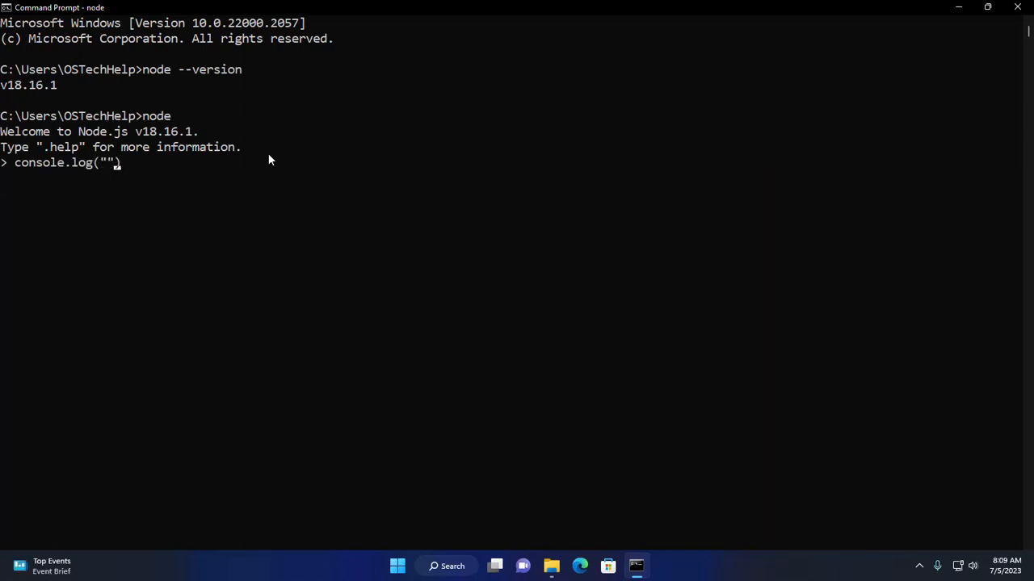
{"action": "type", "text": "hell"}
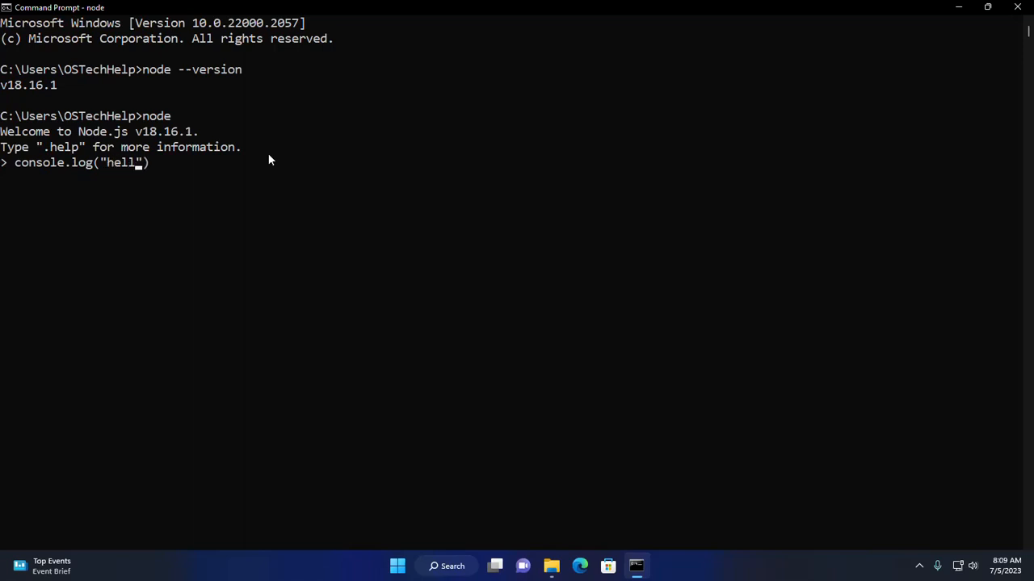
{"action": "type", "text": "o! there"}
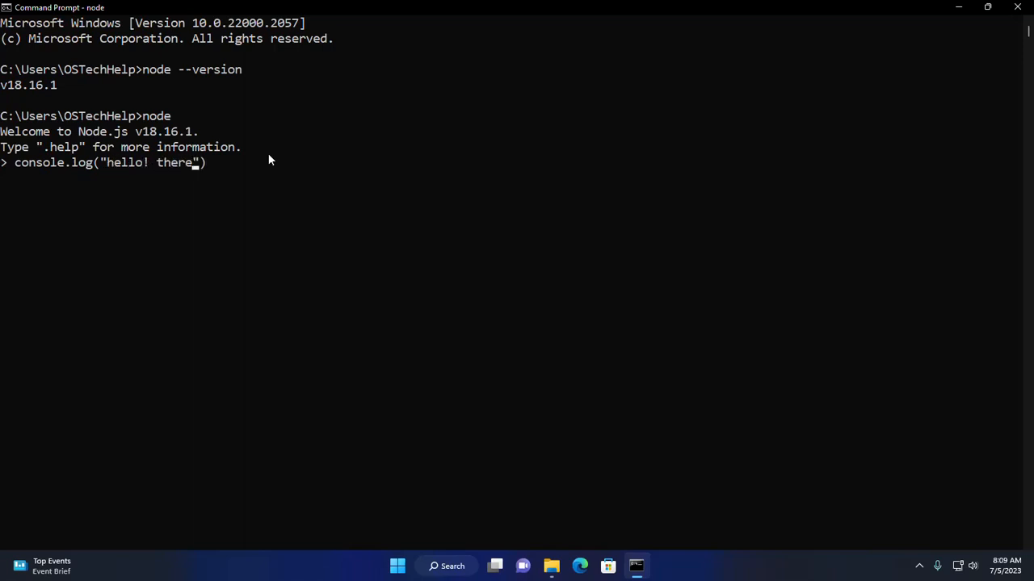
{"action": "key", "text": "Enter"}
{"action": "type", "text": "."}
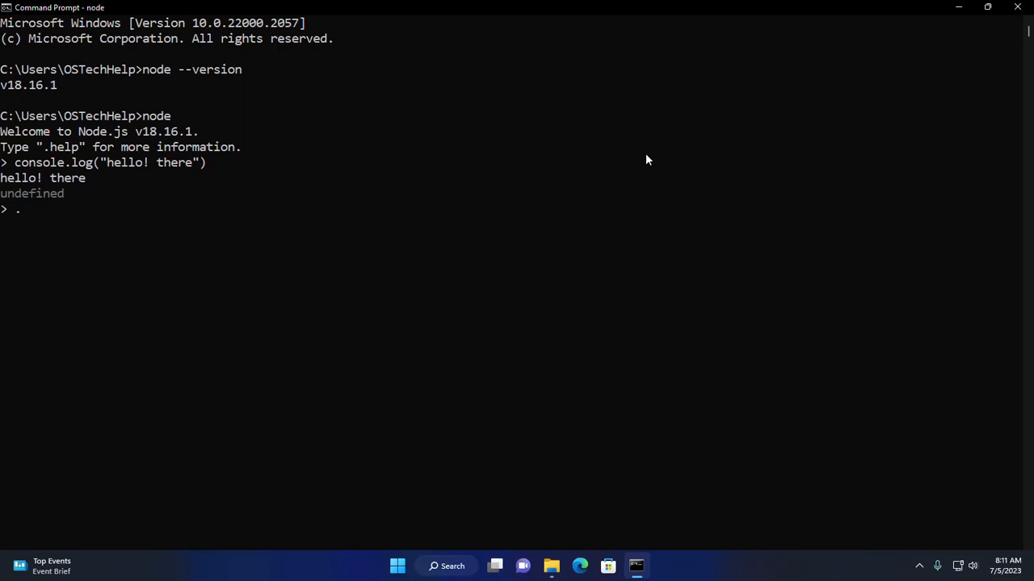
{"action": "type", "text": "exit"}
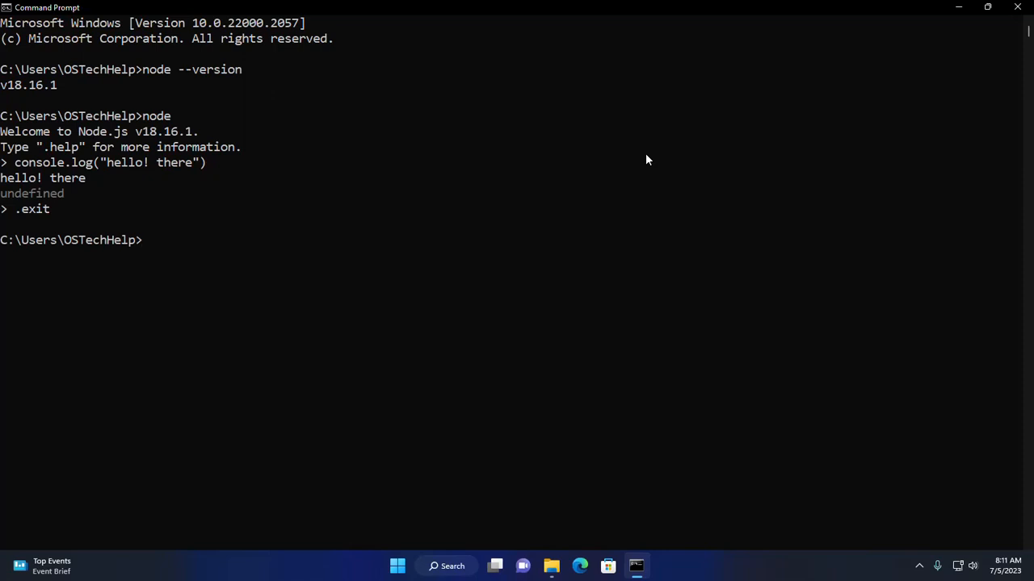
{"action": "mouse_move", "coordinate": [988, 7]}
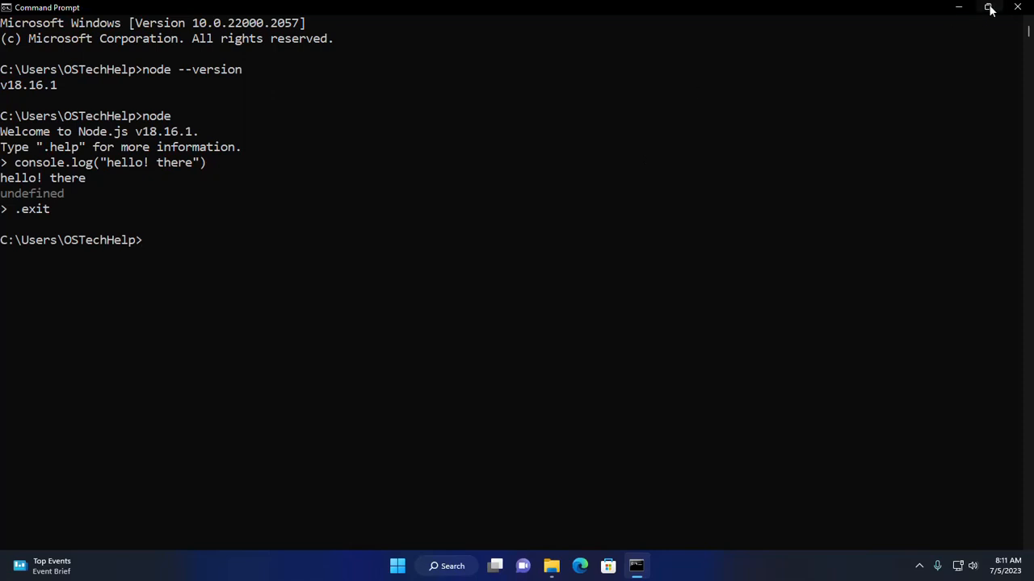
{"action": "left_click", "coordinate": [989, 9]}
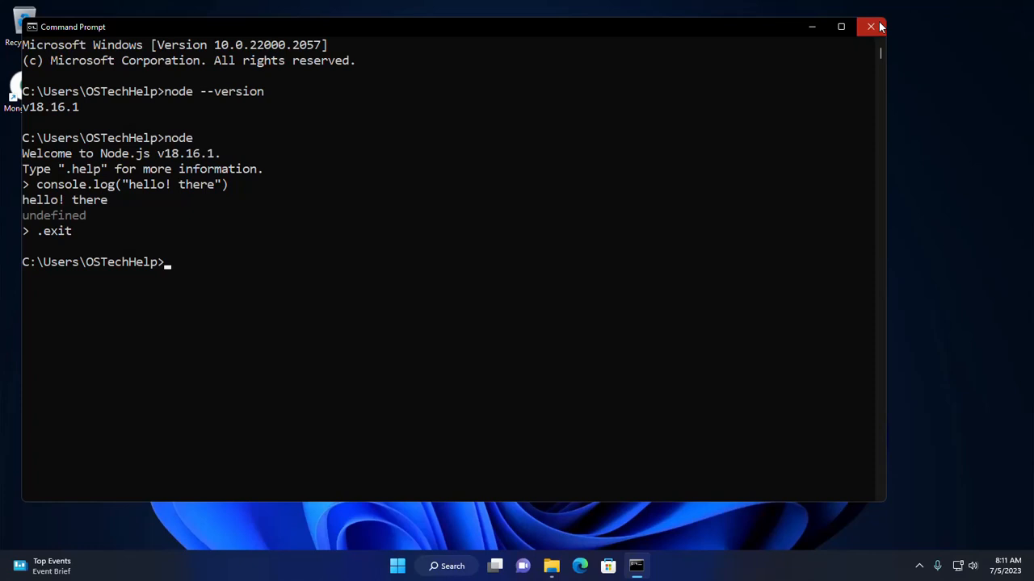
Close Command Prompt and search the Start menu for node.js
{"action": "left_click", "coordinate": [411, 566]}
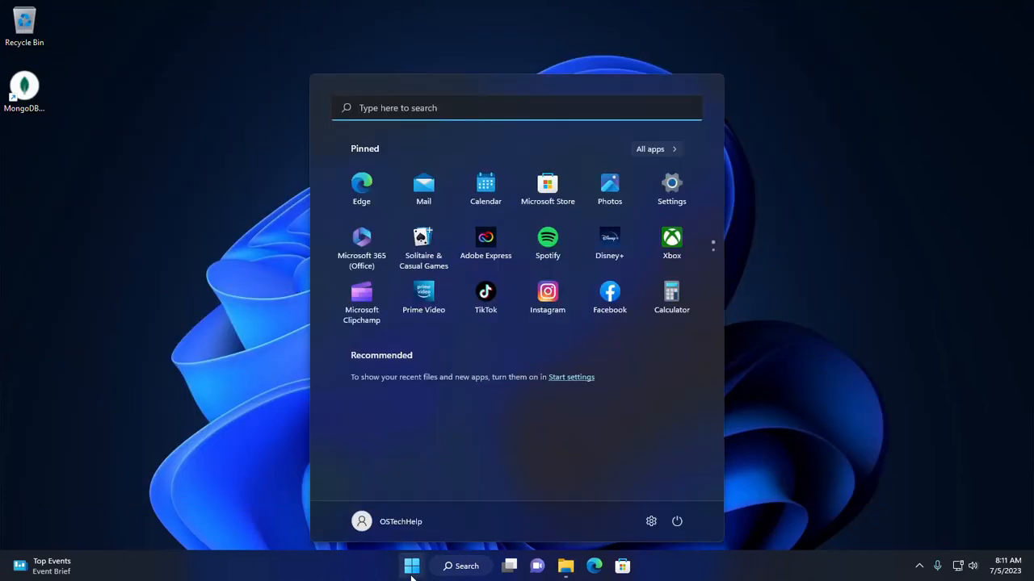
{"action": "type", "text": "node.js"}
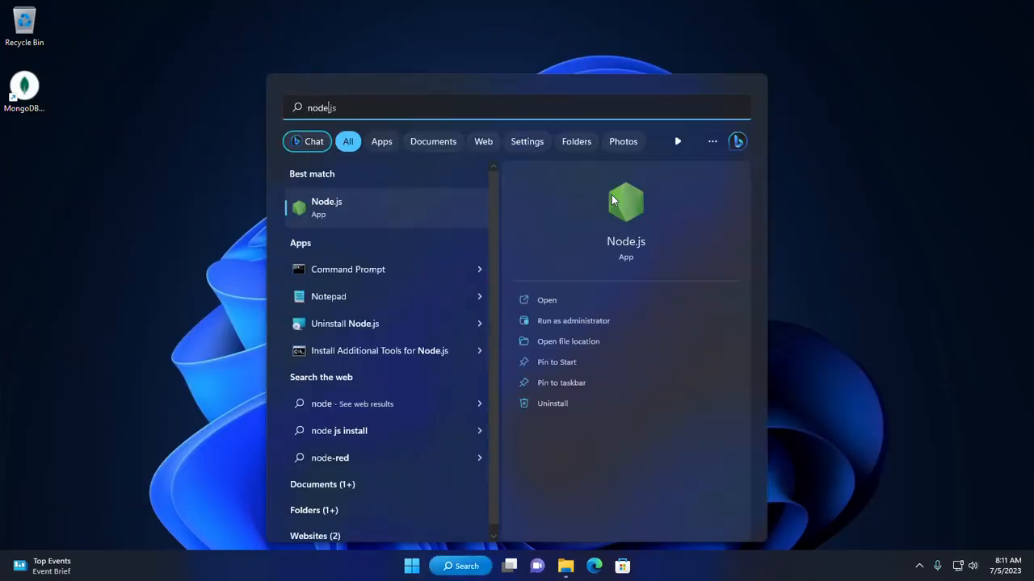